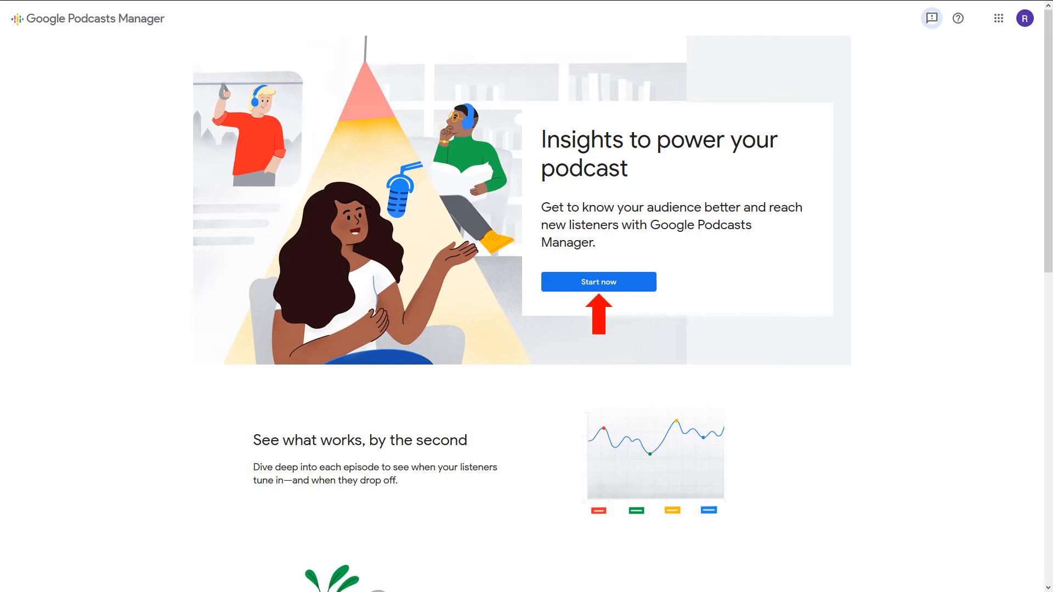
- Begin podcast setup from the Google Podcasts Manager landing page
{"action": "left_click", "coordinate": [597, 282]}
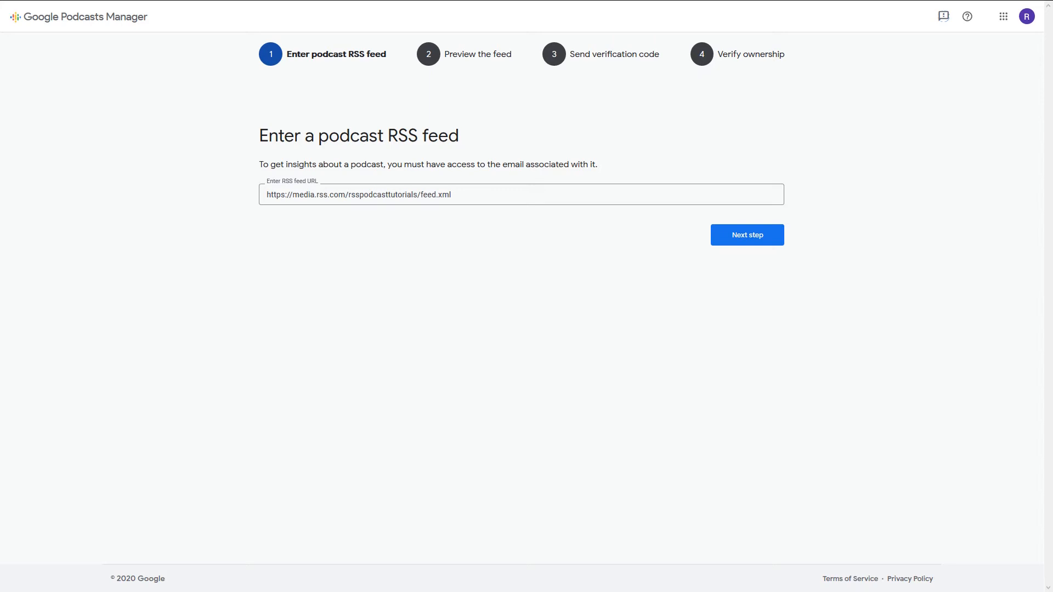
{"action": "left_click", "coordinate": [746, 234]}
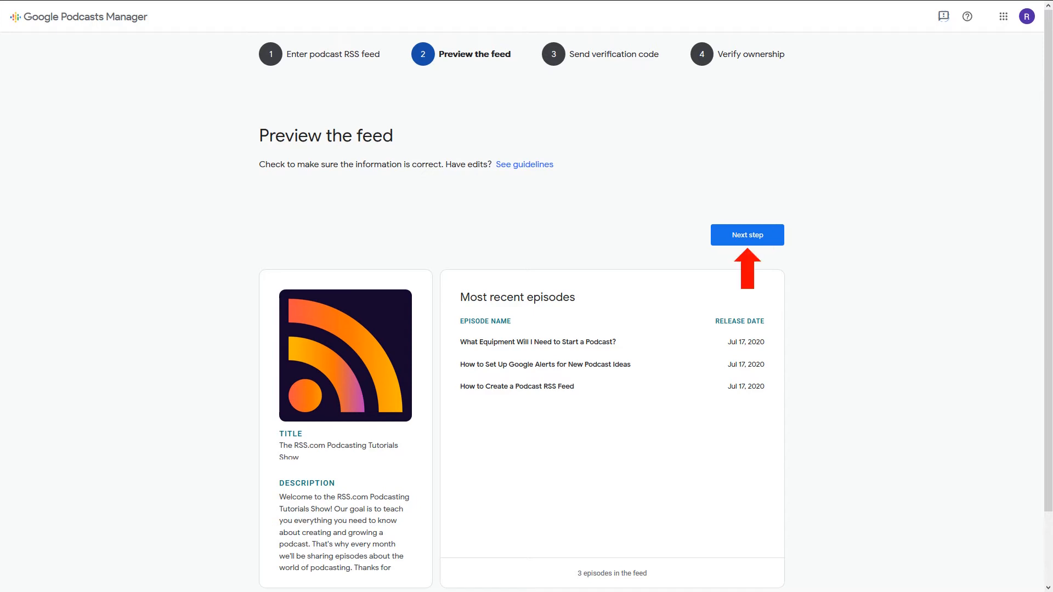
- Accept The RSS.com Podcasting Tutorials Show preview and proceed to verification
{"action": "left_click", "coordinate": [746, 234]}
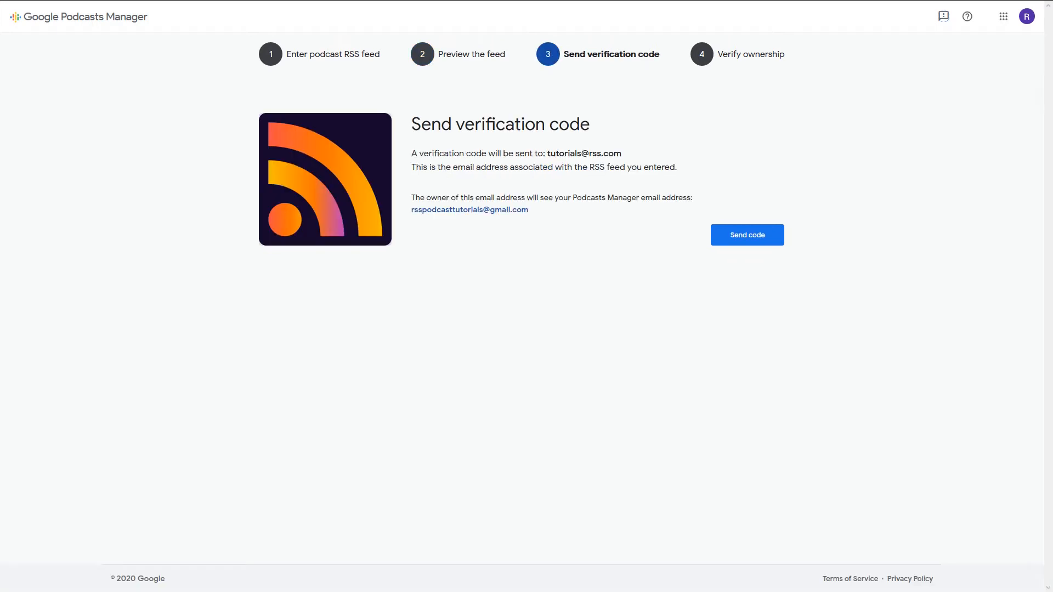
- Send a verification code to the feed's associated email address
{"action": "double_click", "coordinate": [586, 153]}
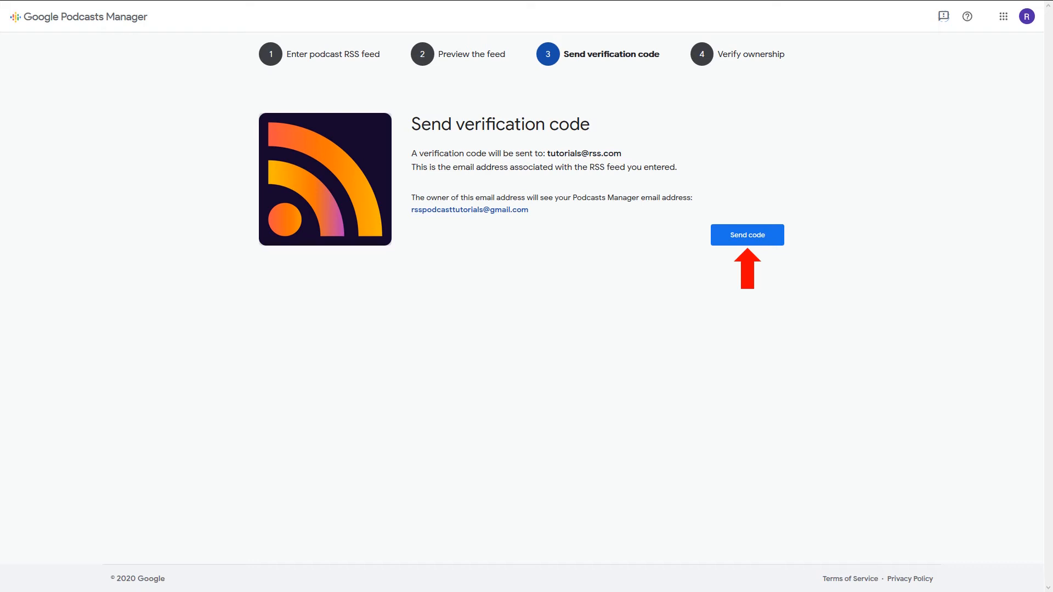
{"action": "left_click", "coordinate": [746, 235]}
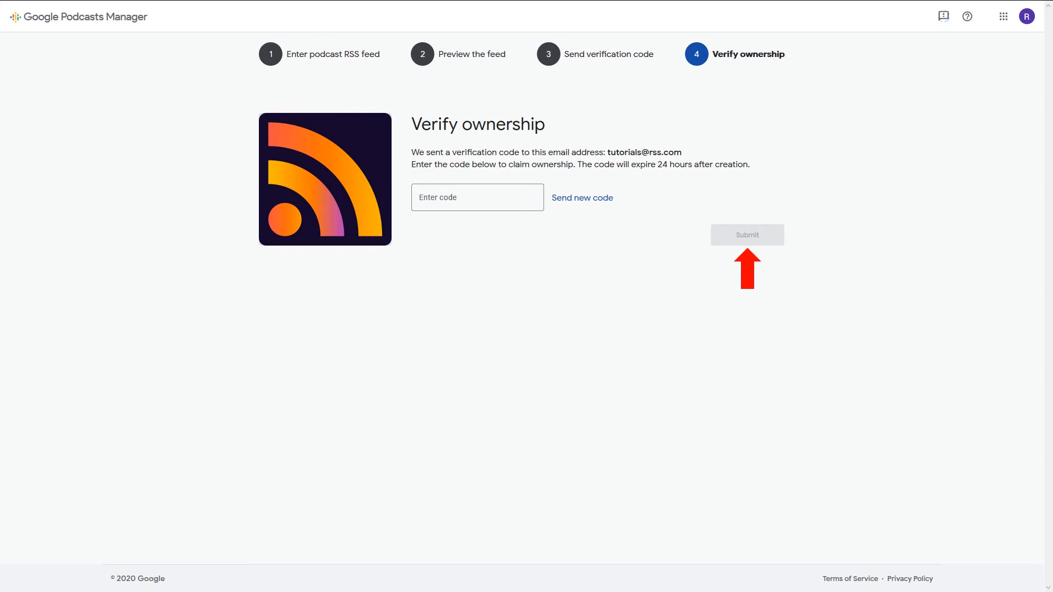
- Submit the emailed code, then open the show's analytics dashboard showing zero plays
{"action": "left_click", "coordinate": [746, 234]}
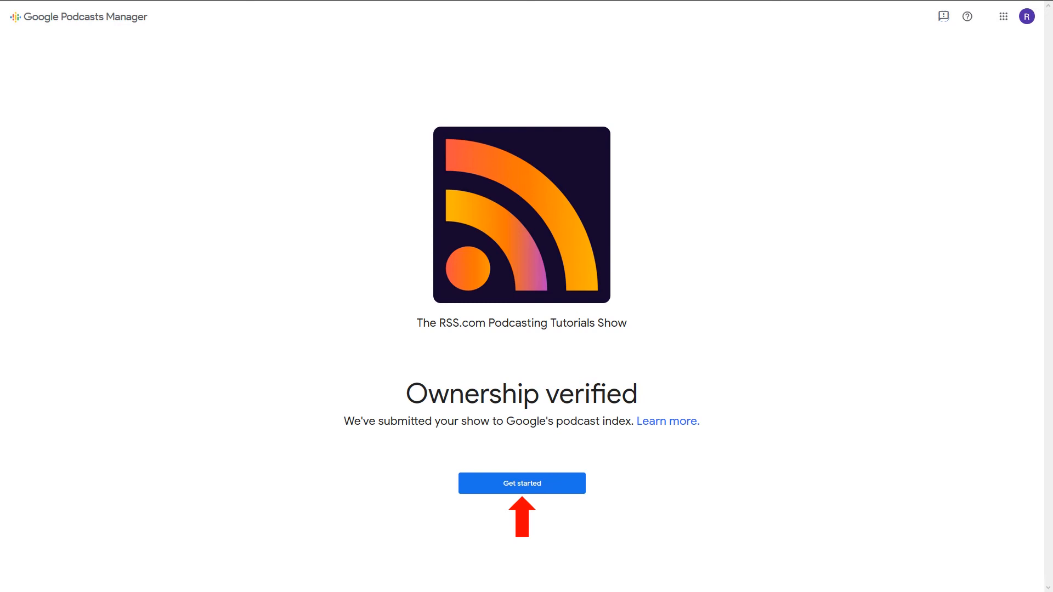
{"action": "left_click", "coordinate": [521, 482]}
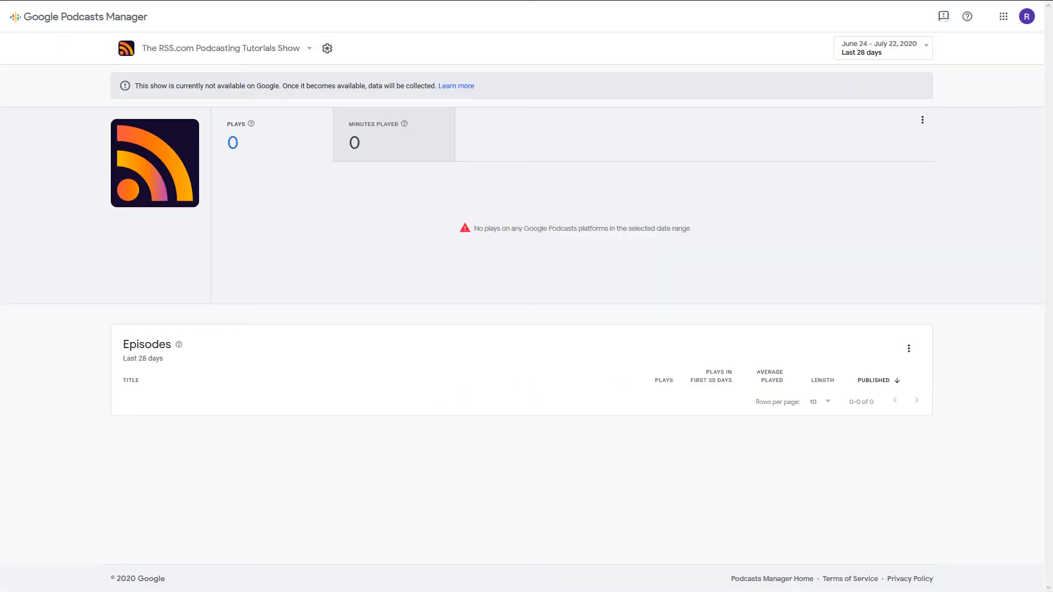